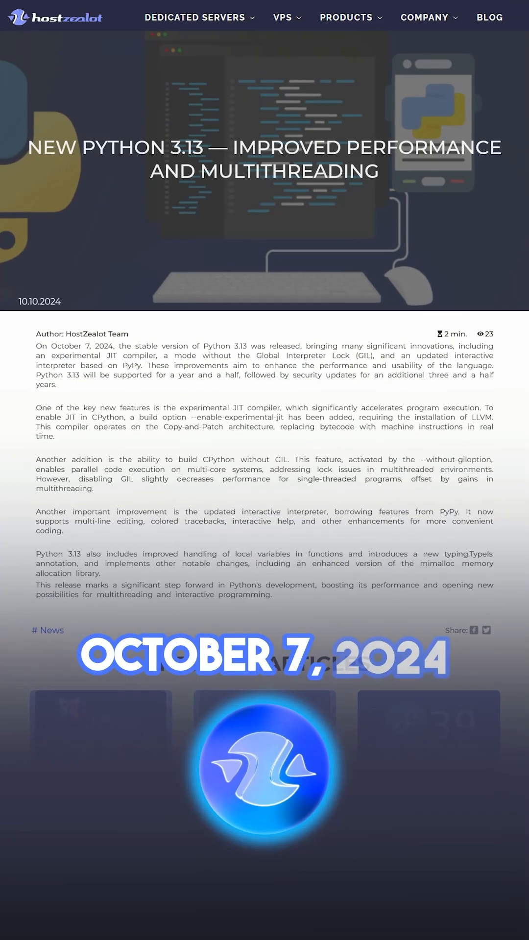
scroll(down, 3)
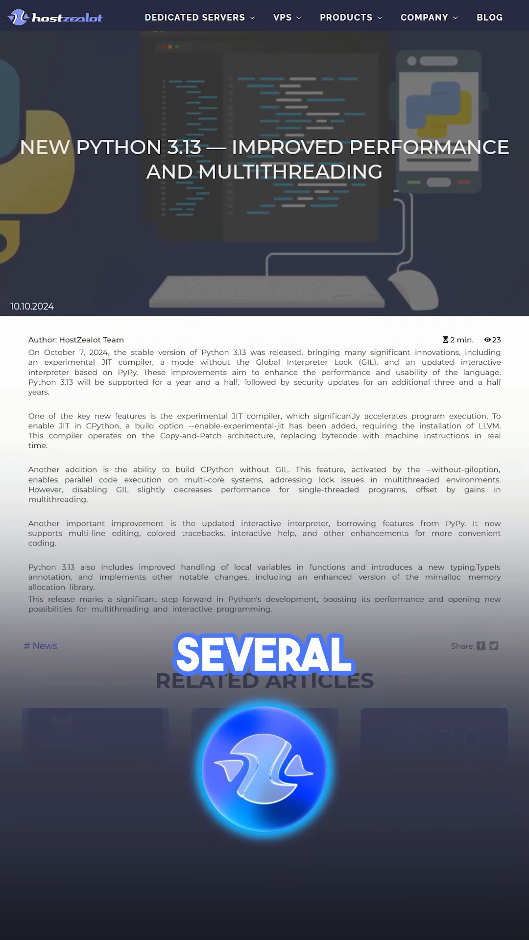
scroll(down, 3)
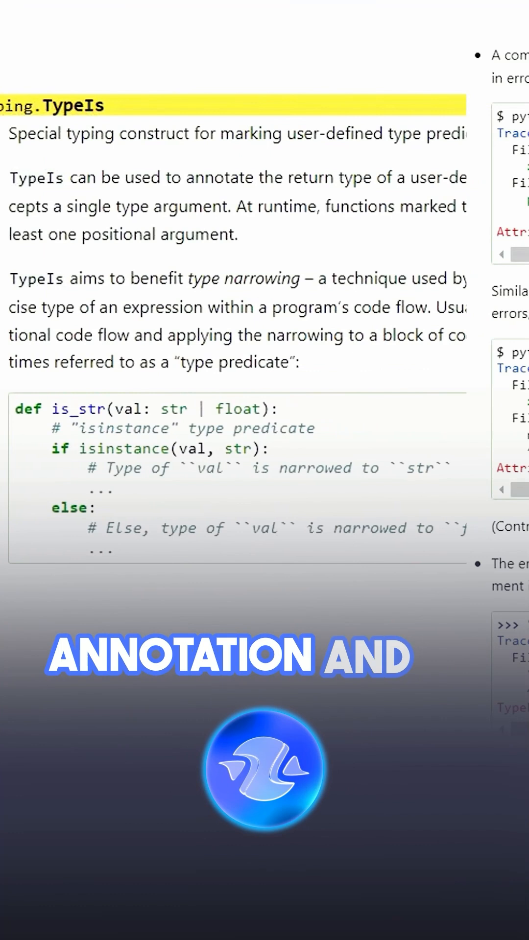
scroll(down, 3)
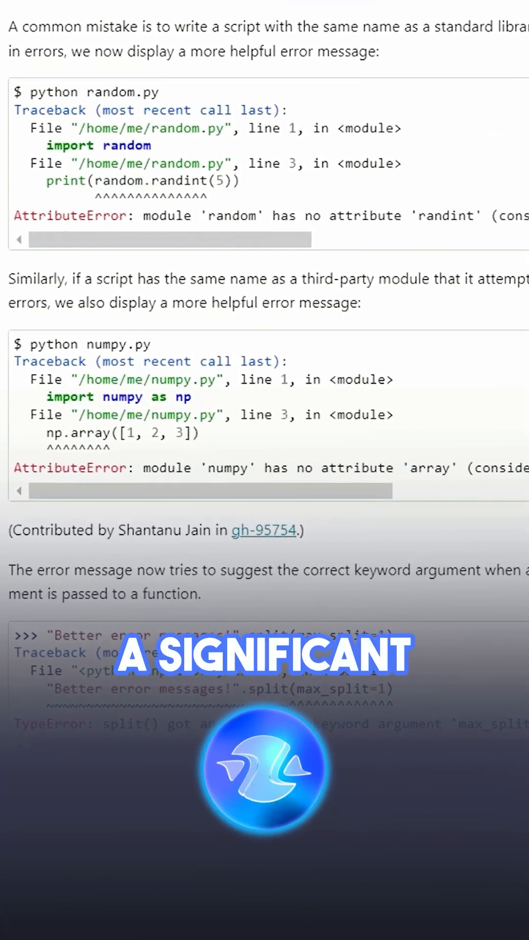
scroll(down, 3)
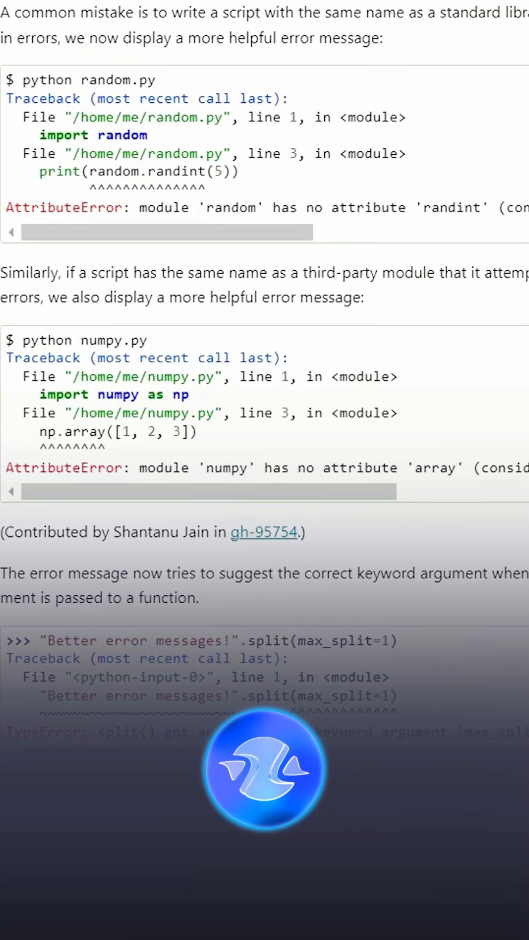